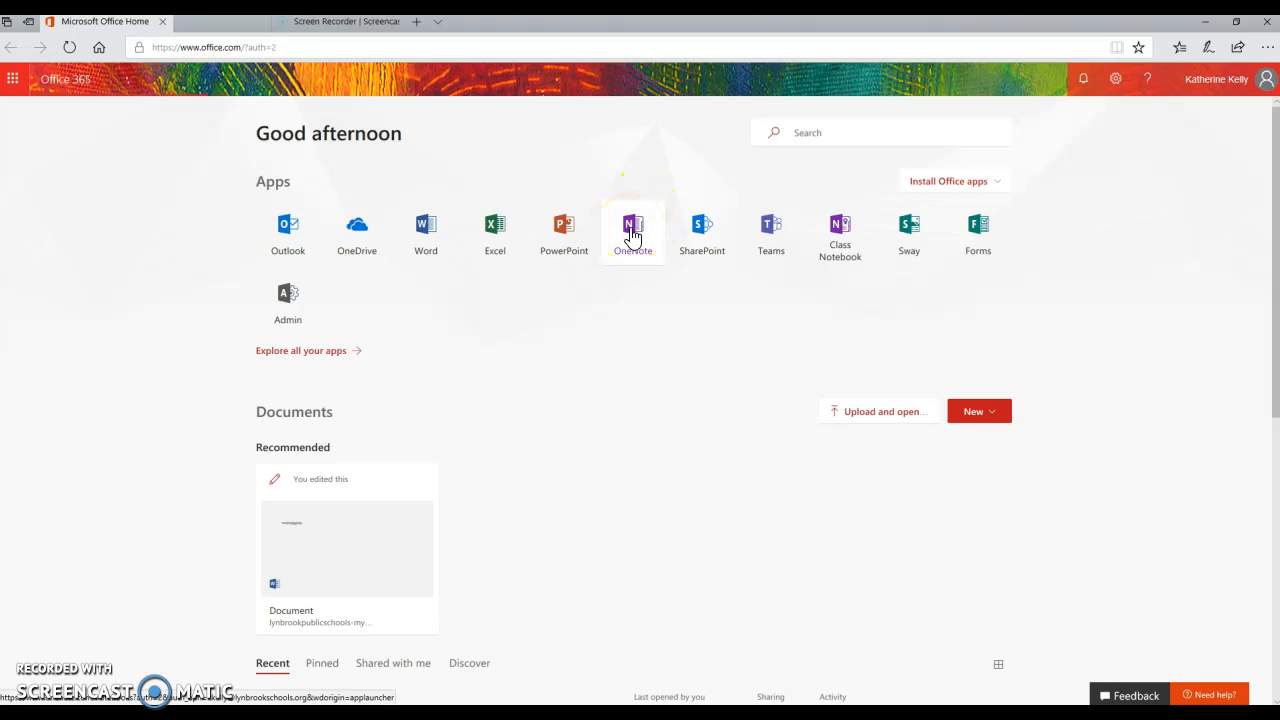
Launch OneNote from the Office 365 home page and scroll its Recent notebooks list.
{"action": "left_click", "coordinate": [632, 224]}
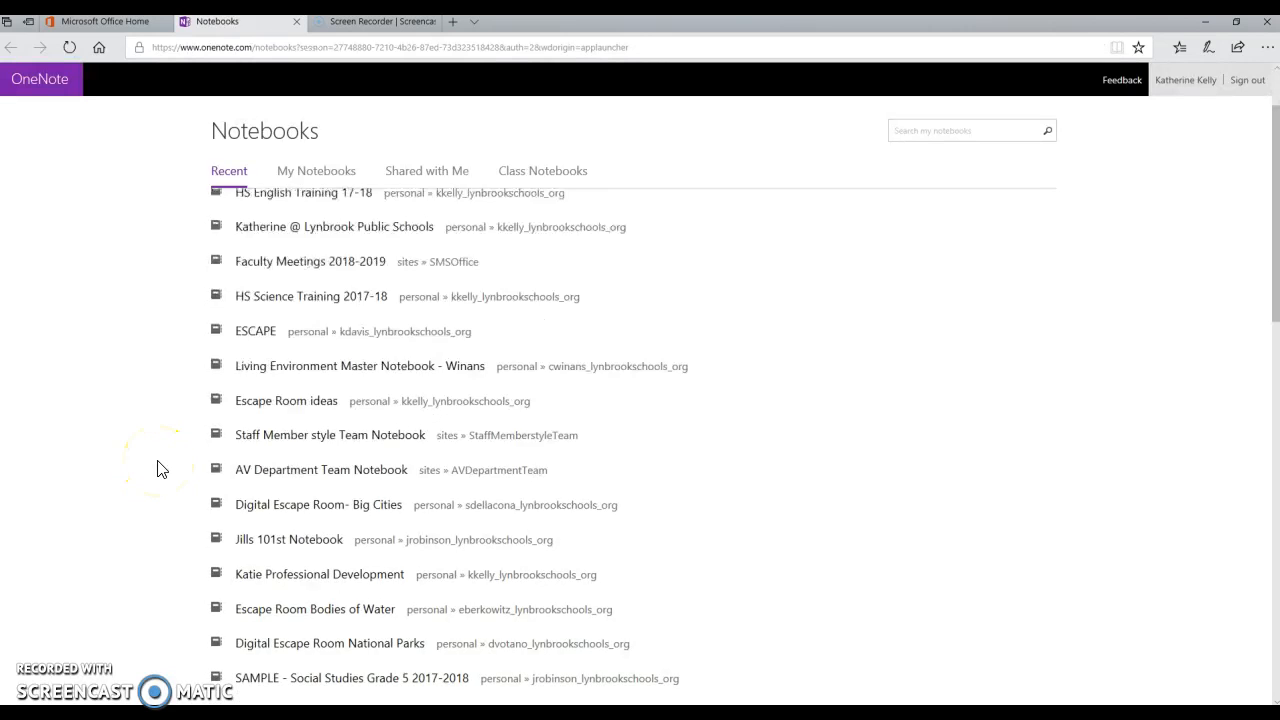
{"action": "scroll", "scroll_direction": "down", "scroll_amount": 3}
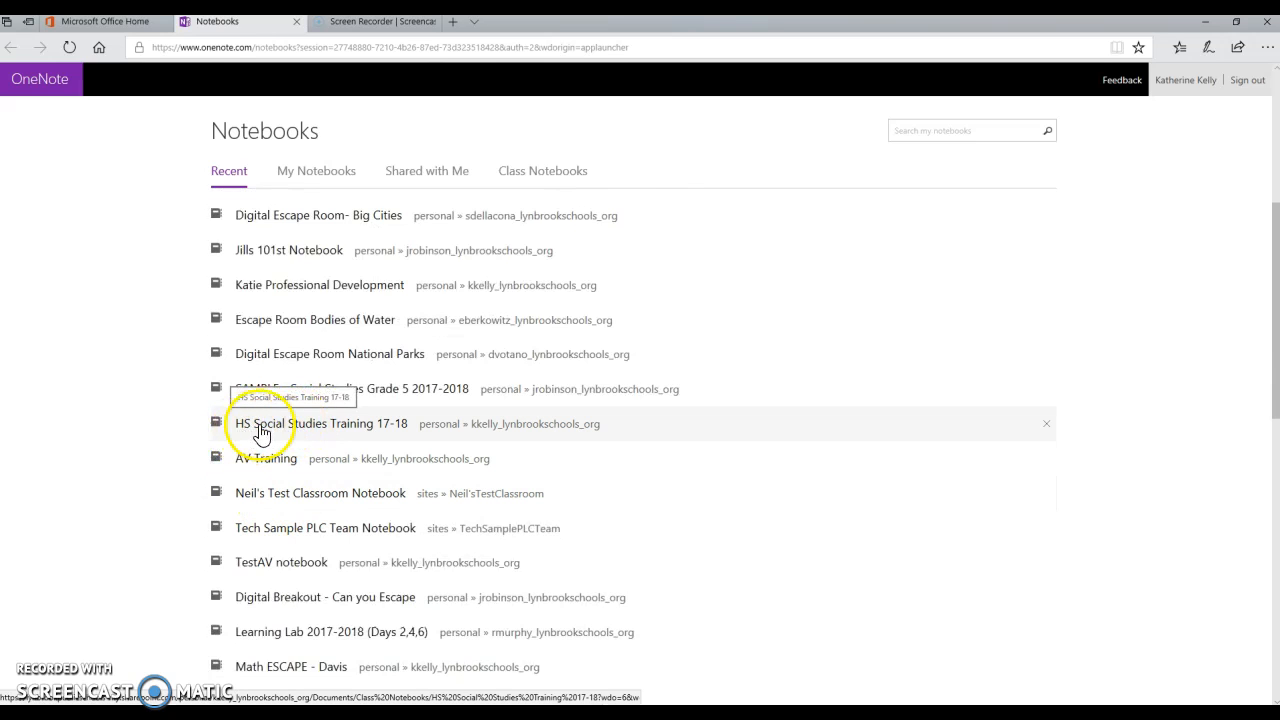
Open the HS Social Studies Training 17-18 notebook and choose Open in OneNote.
{"action": "left_click", "coordinate": [320, 423]}
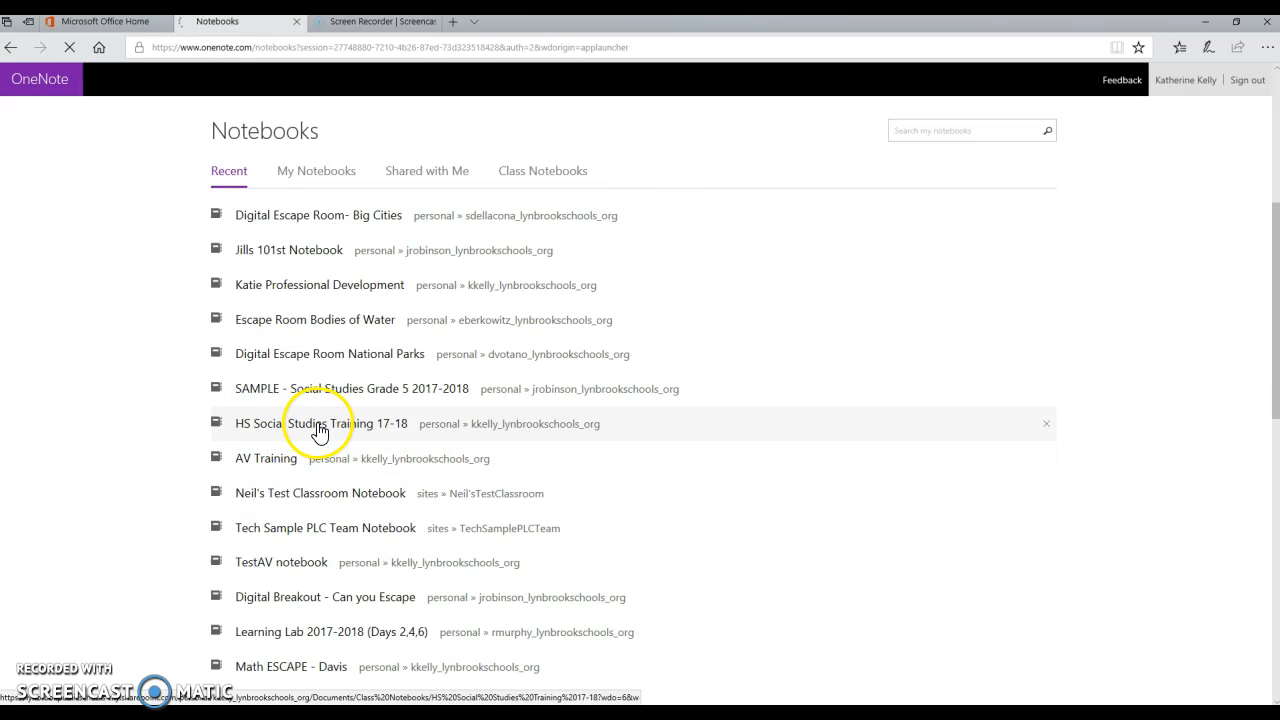
{"action": "left_click", "coordinate": [311, 423]}
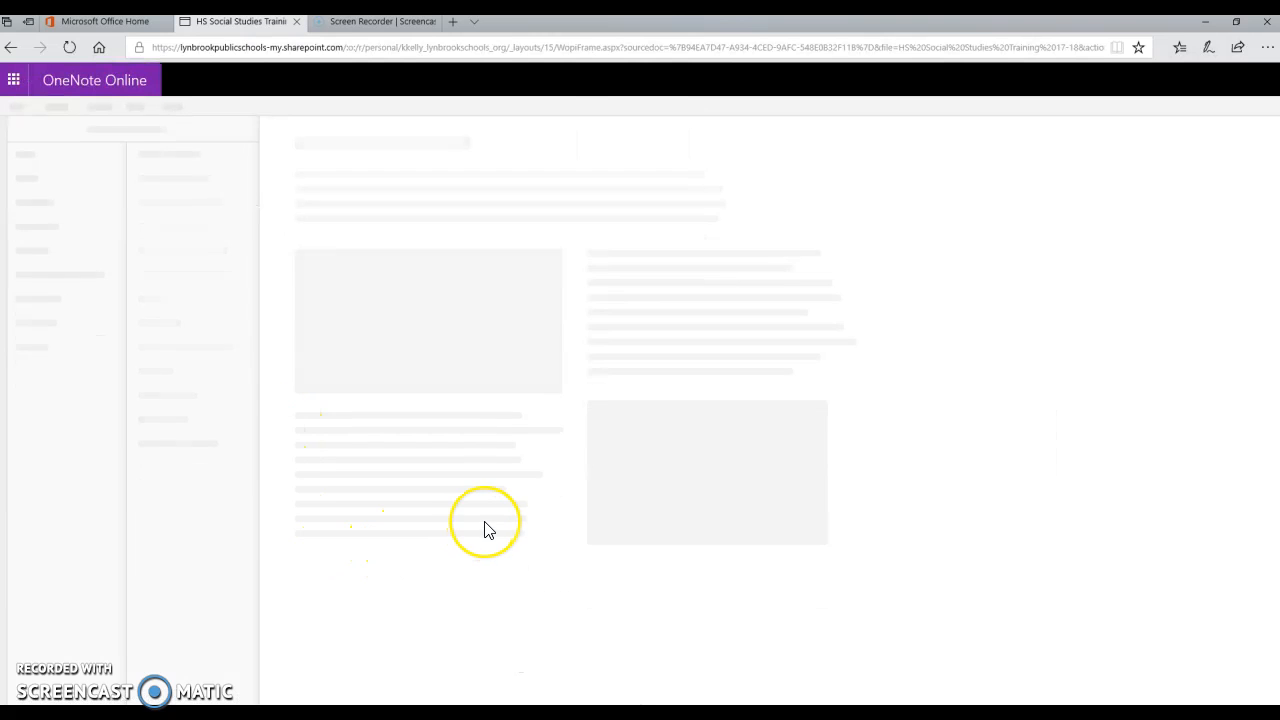
{"action": "mouse_move", "coordinate": [175, 97]}
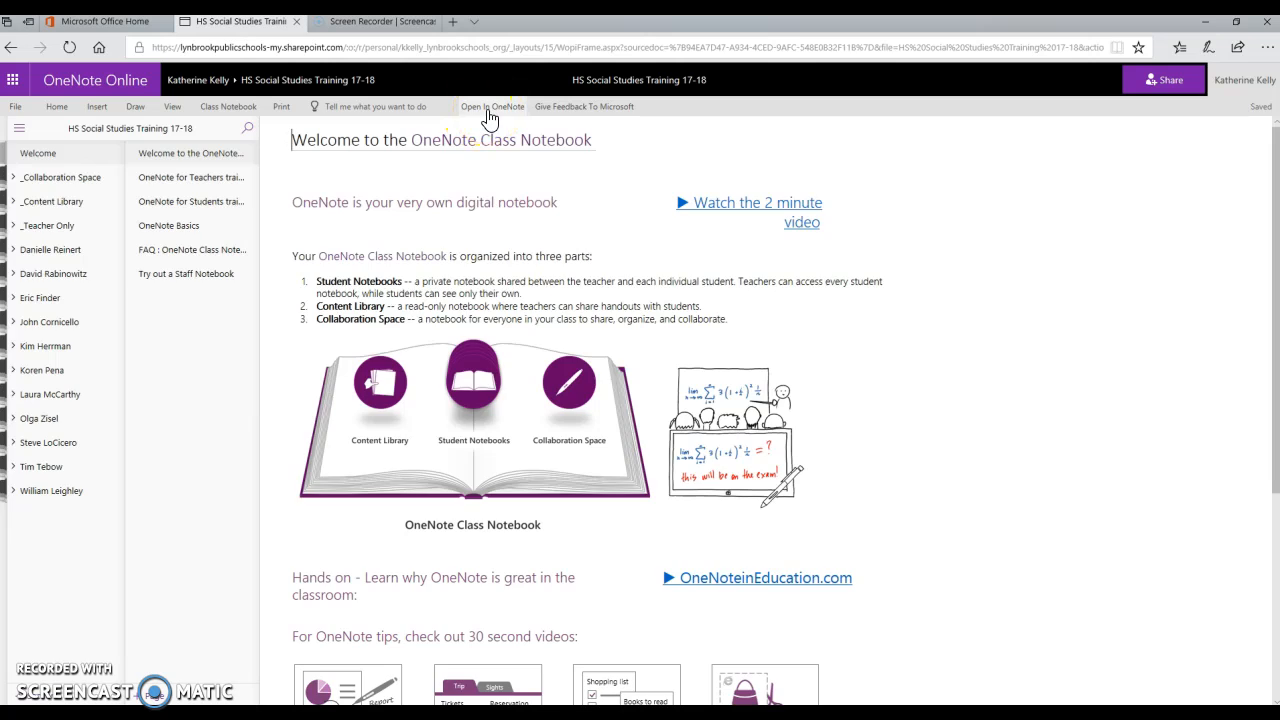
{"action": "left_click", "coordinate": [491, 106]}
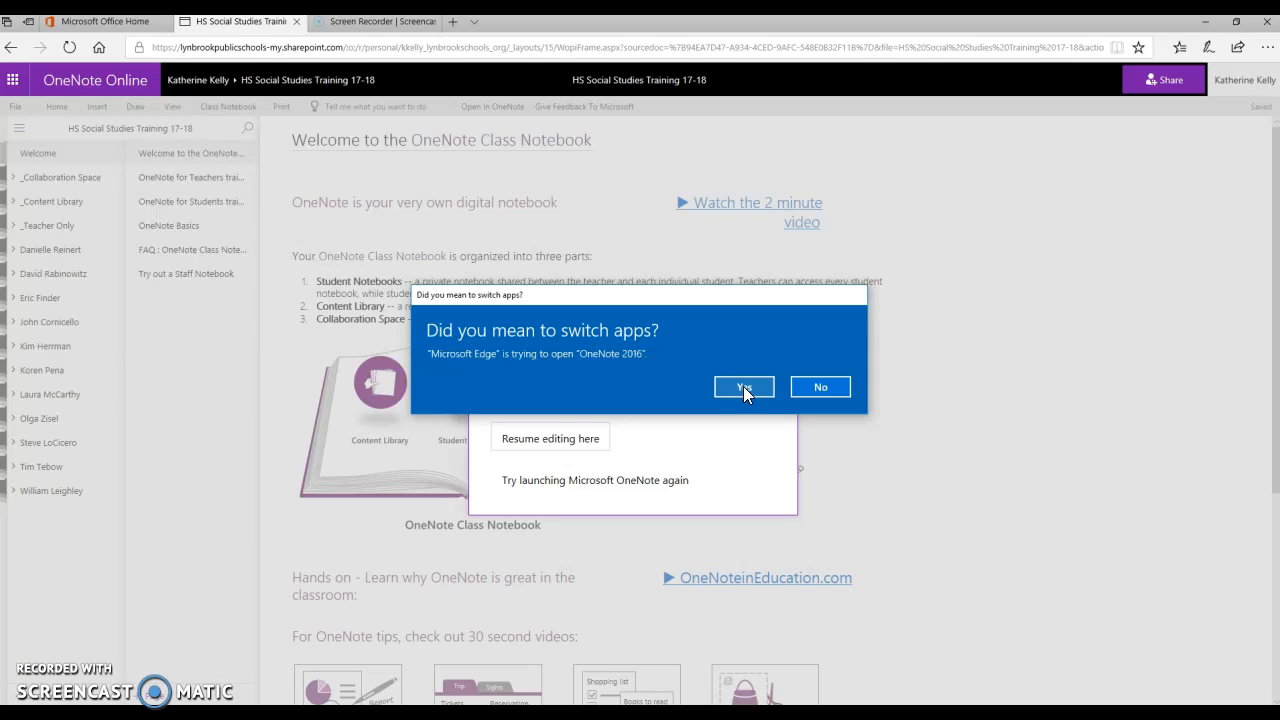
Confirm switching to OneNote 2016 and accept the Microsoft OneNote Security Notice.
{"action": "left_click", "coordinate": [744, 387]}
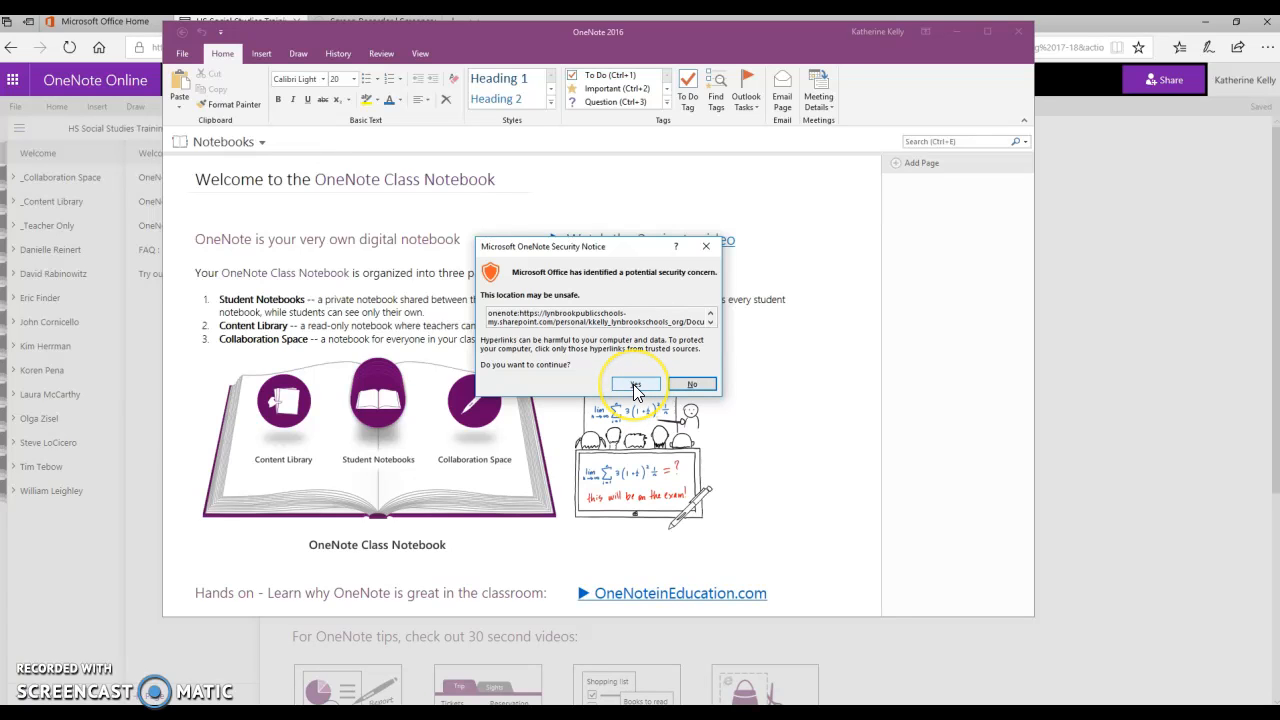
{"action": "left_click", "coordinate": [635, 384]}
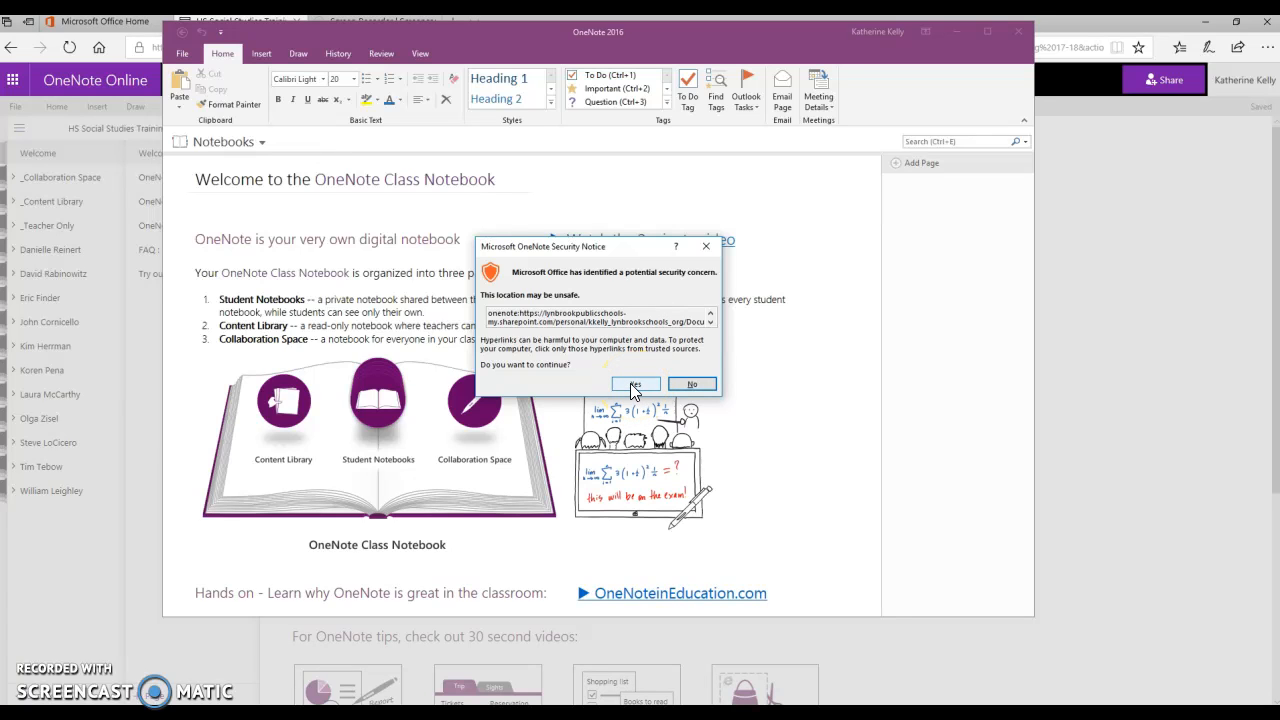
{"action": "left_click", "coordinate": [635, 384]}
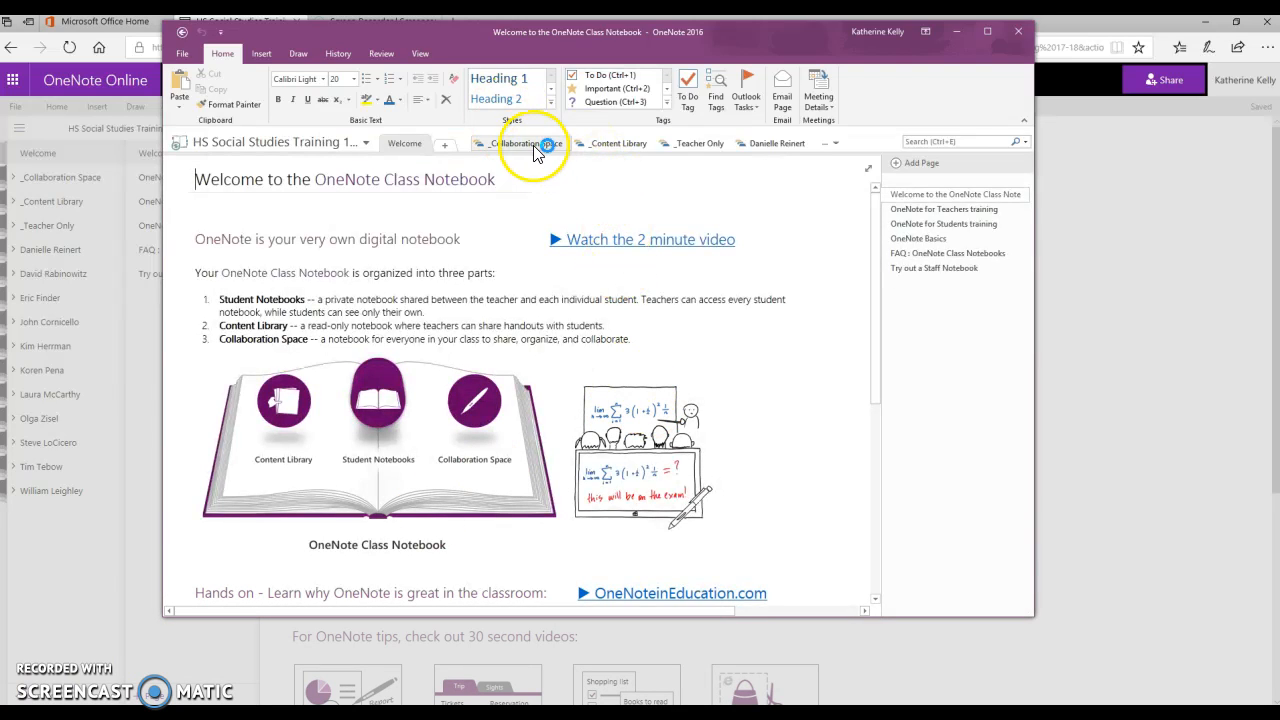
Browse the _Collaboration Space, Current Events Group 2 and a student's Homework sections.
{"action": "left_click", "coordinate": [518, 143]}
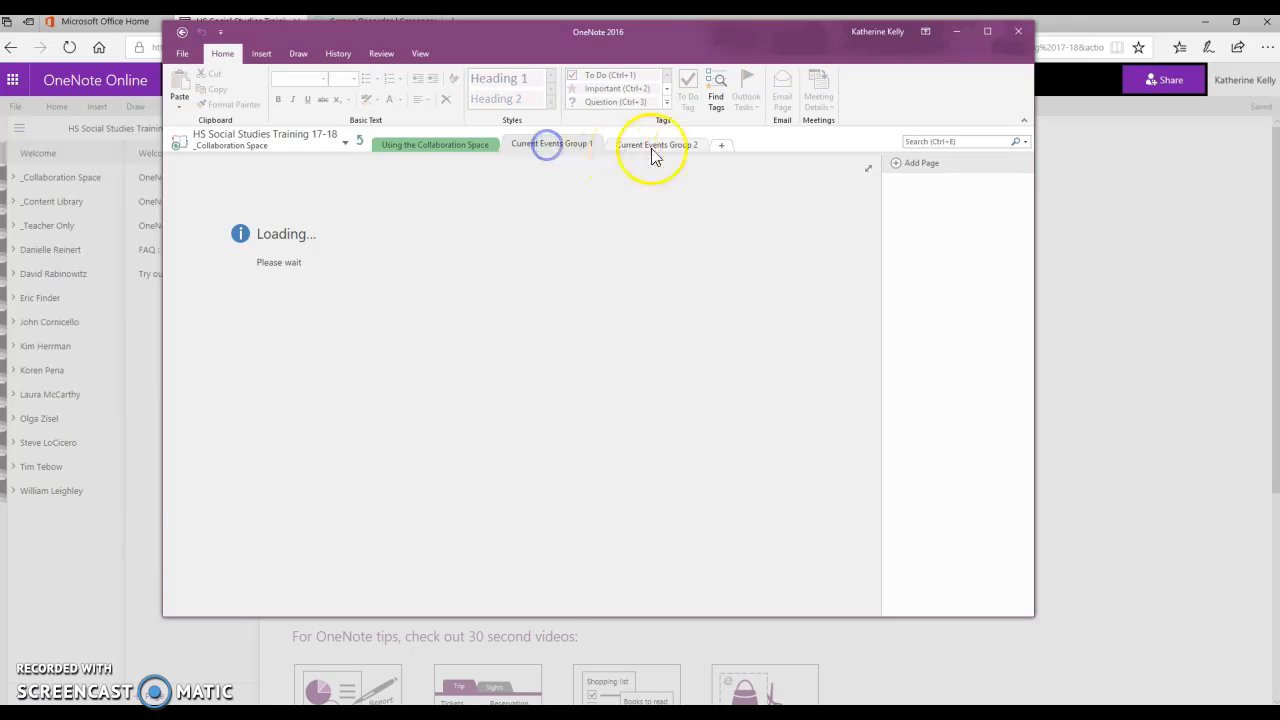
{"action": "left_click", "coordinate": [656, 144]}
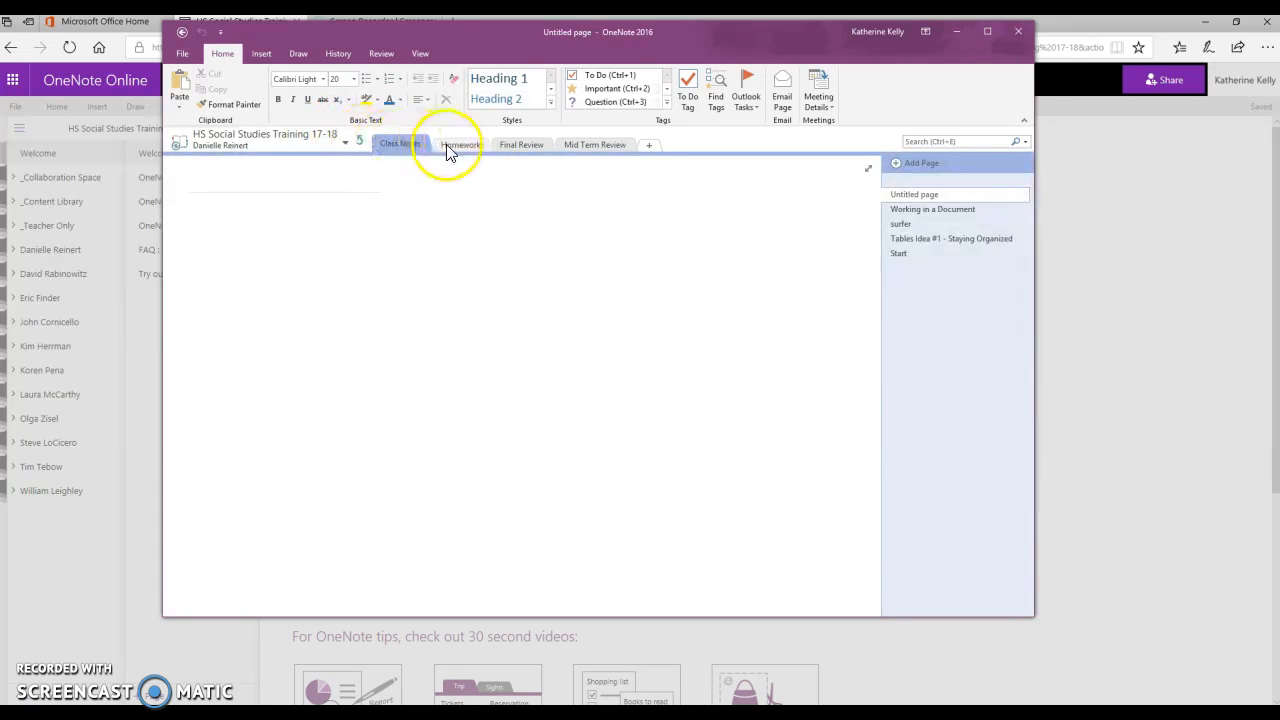
{"action": "left_click", "coordinate": [460, 144]}
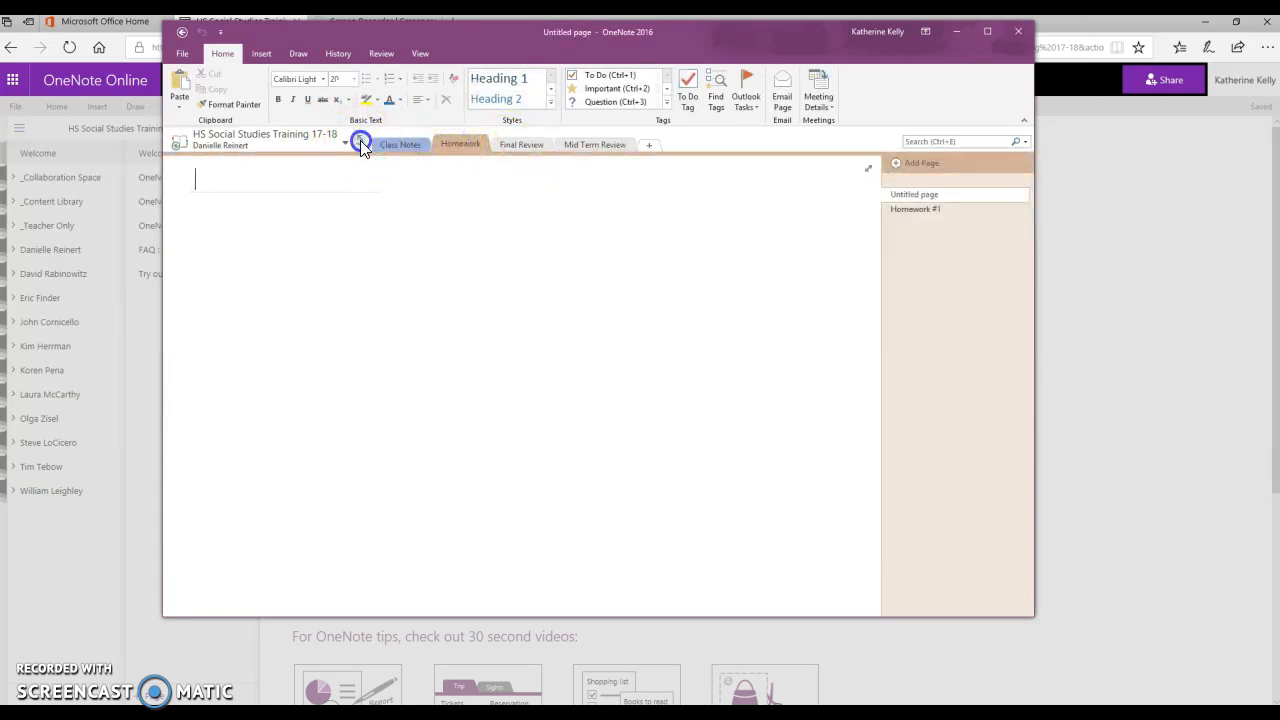
Return to the top-level sections and switch to Garfinkel's Sample Class notebook.
{"action": "left_click", "coordinate": [404, 142]}
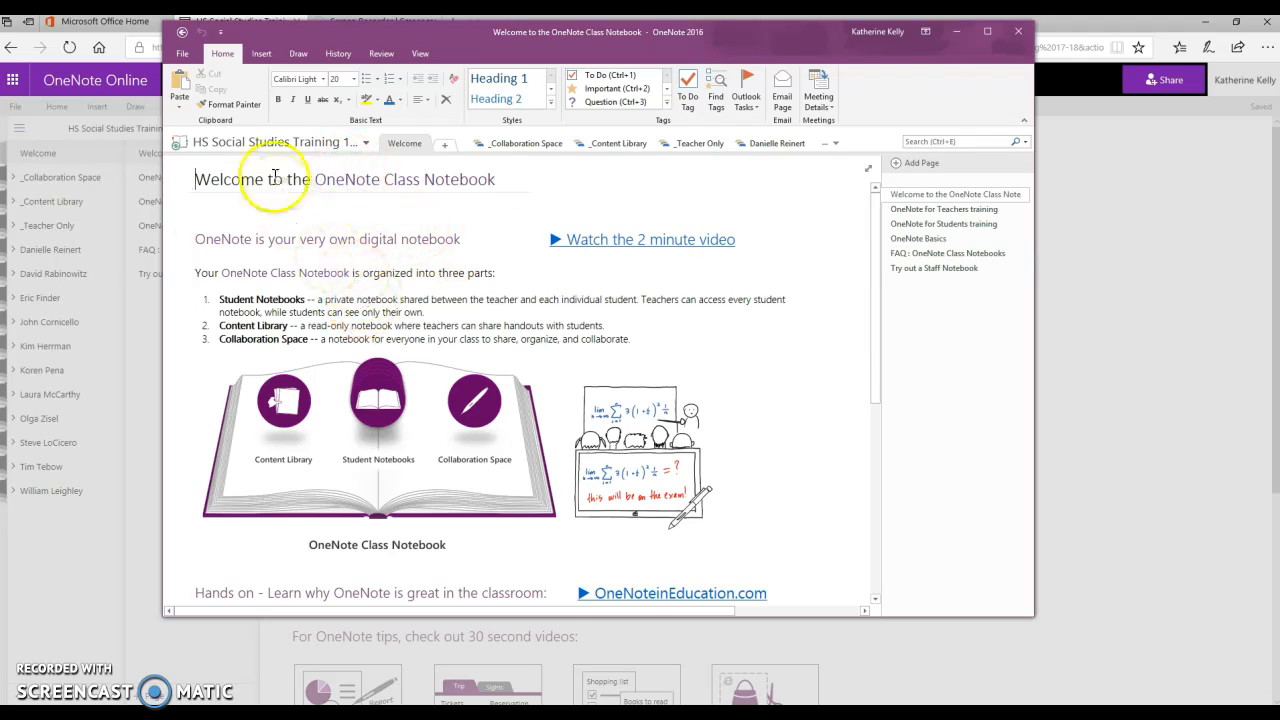
{"action": "left_click", "coordinate": [365, 142]}
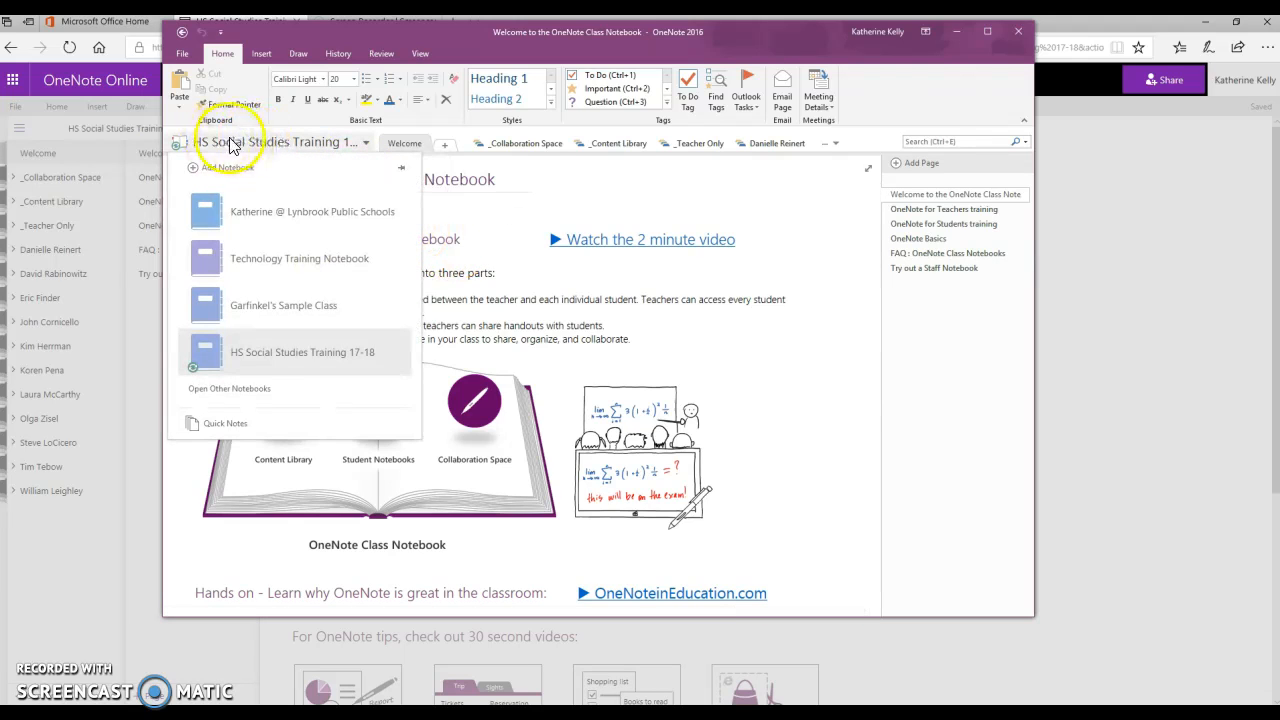
{"action": "left_click", "coordinate": [283, 305]}
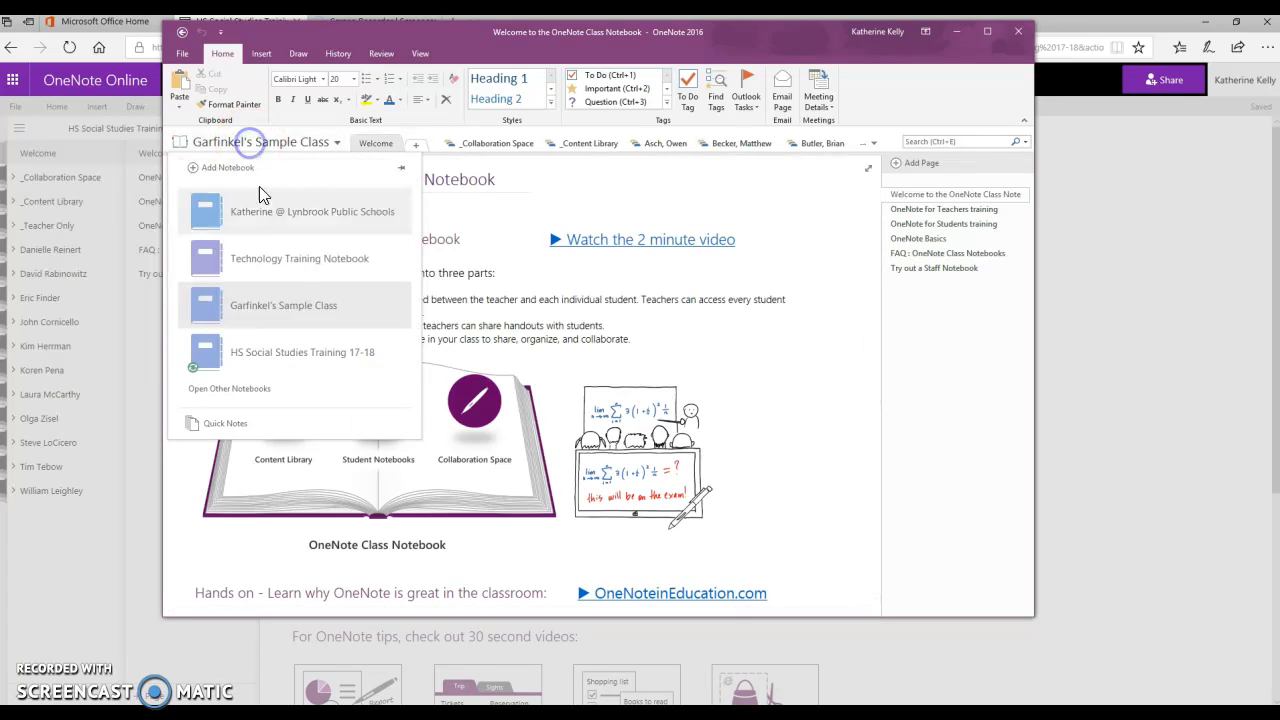